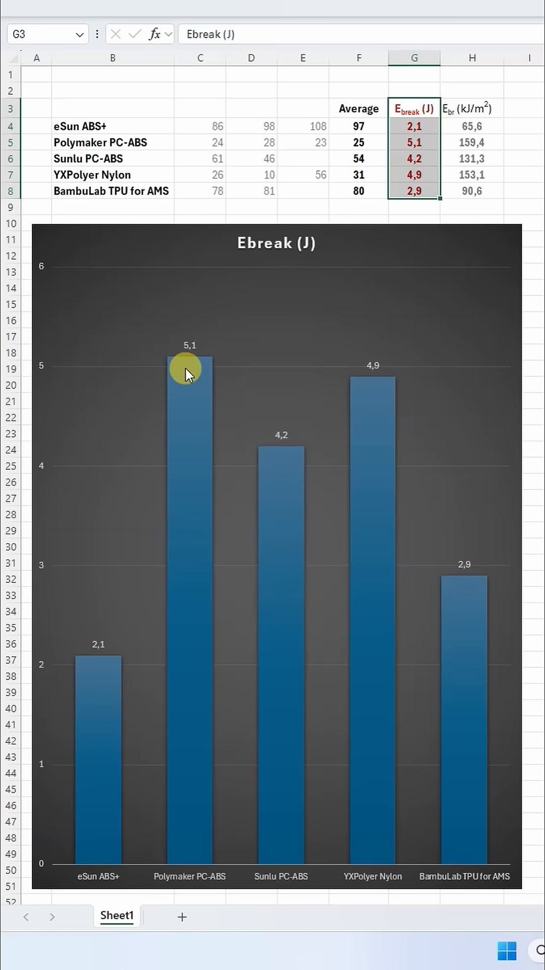
mouse_move(447, 427)
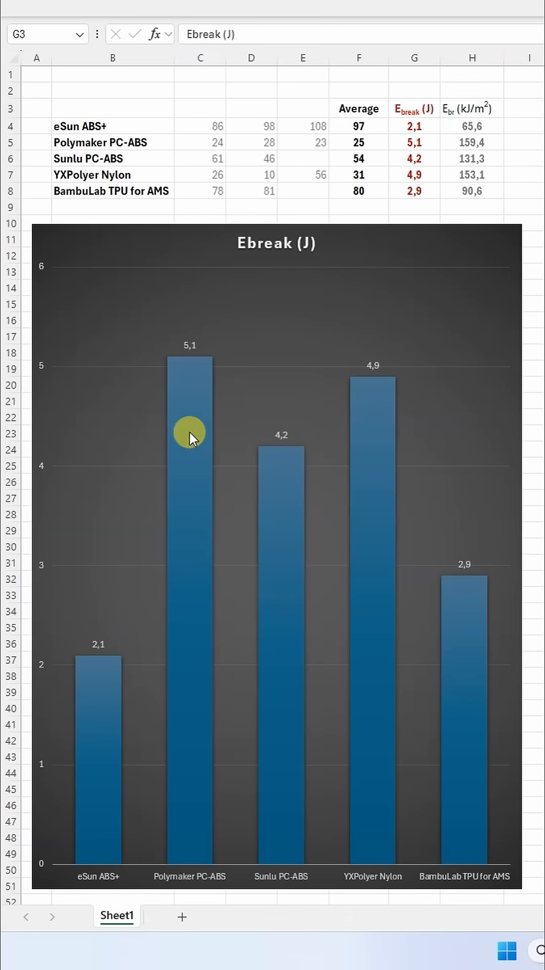
mouse_move(393, 558)
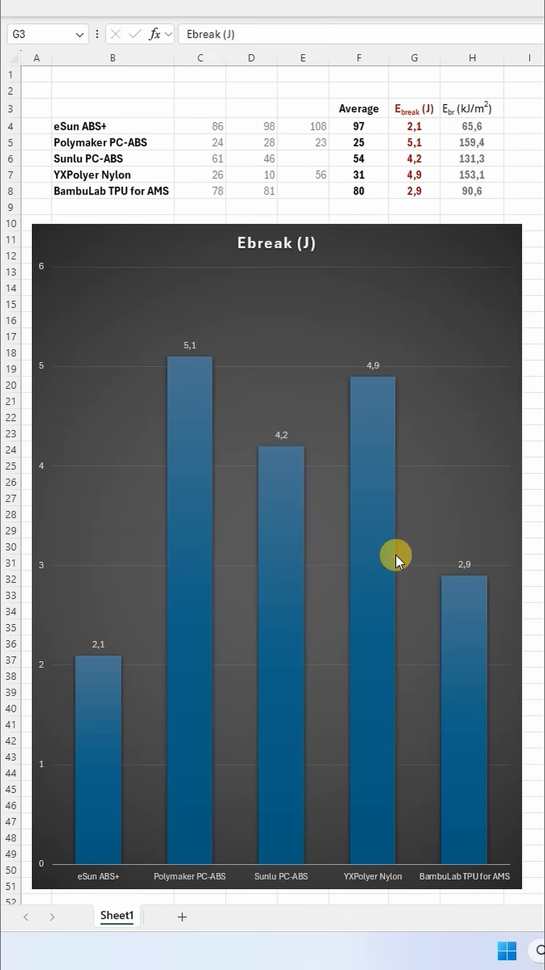